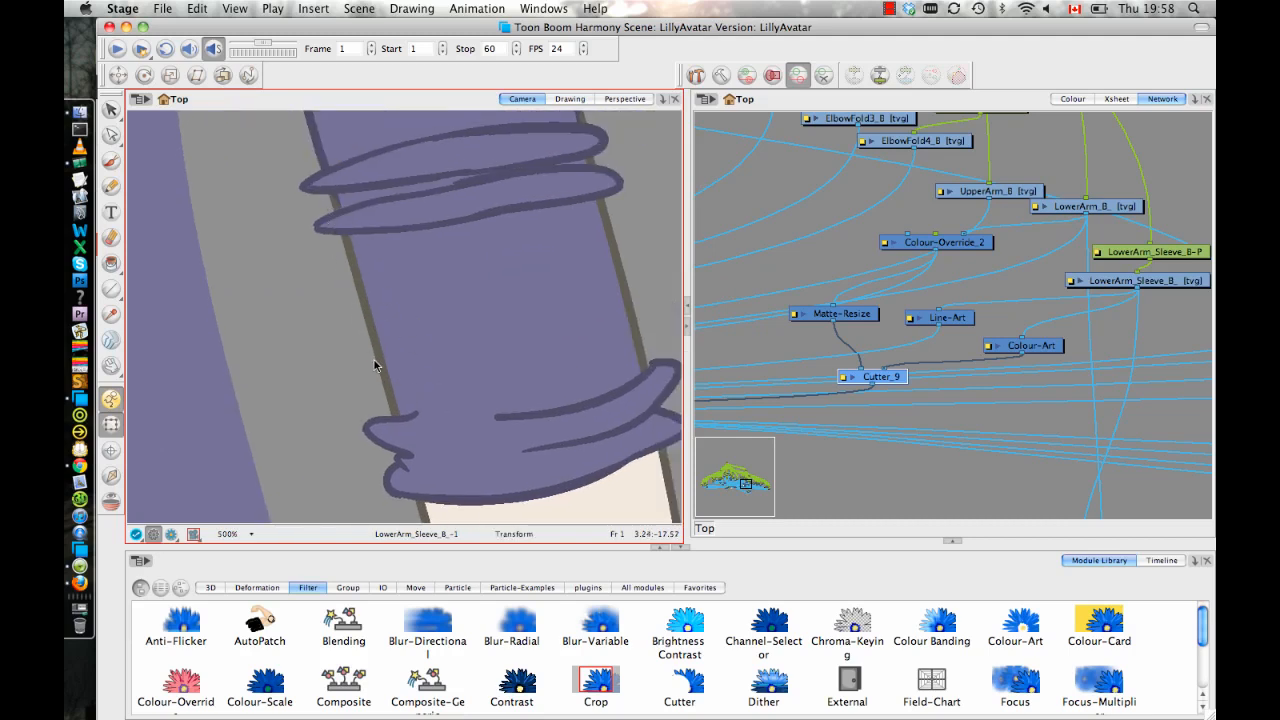
- Add a Cutter and Colour-Override node pair beside the LowerArm_B drawing in the node network
drag(376, 364, 440, 368)
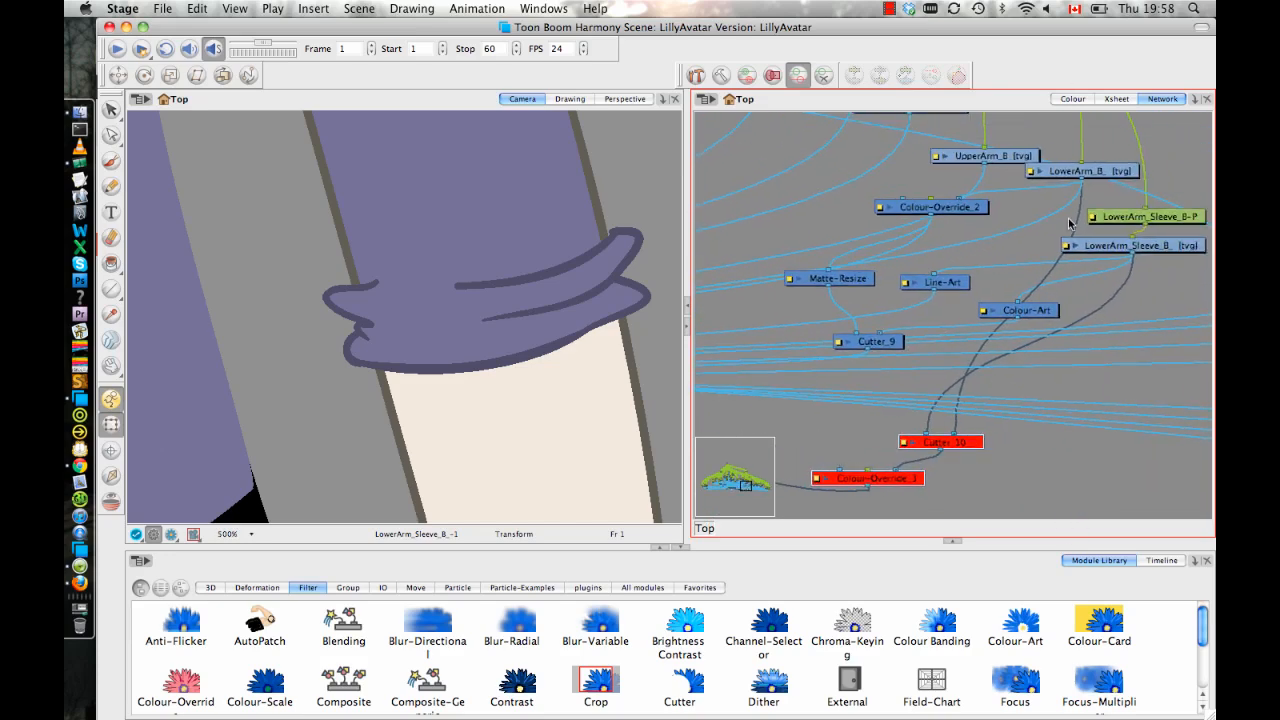
click(1092, 166)
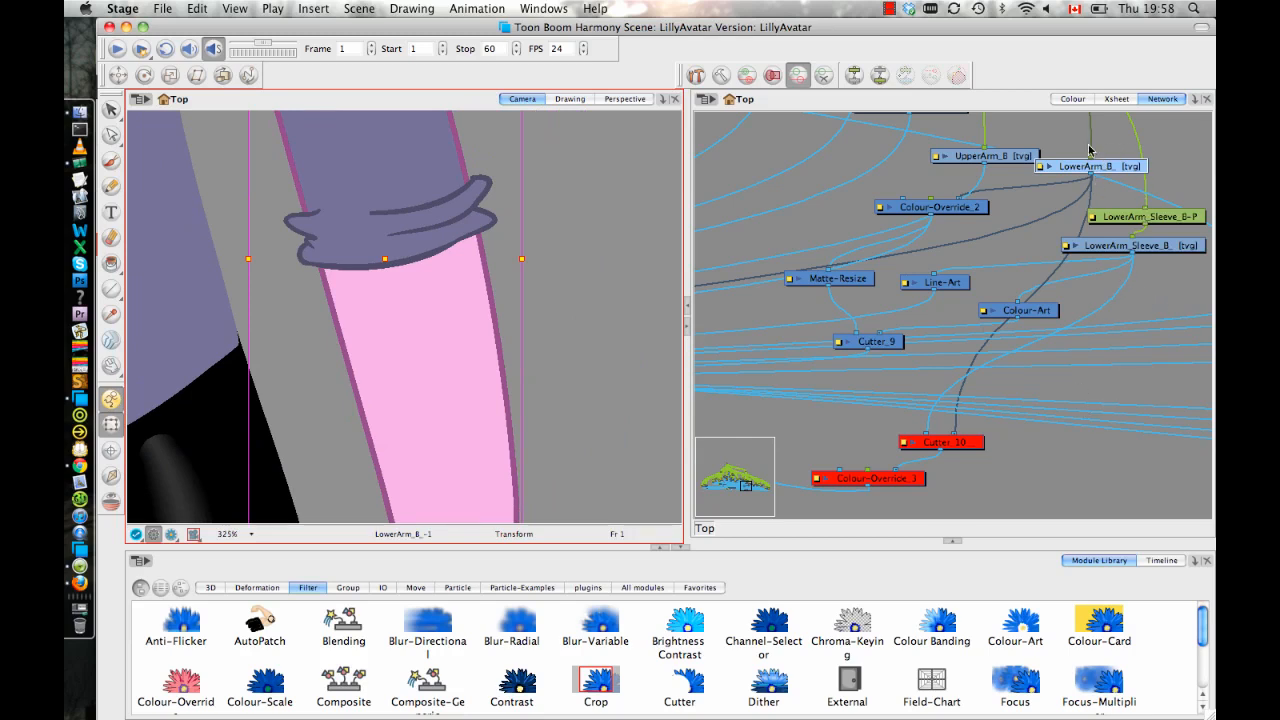
mouse_move(980, 216)
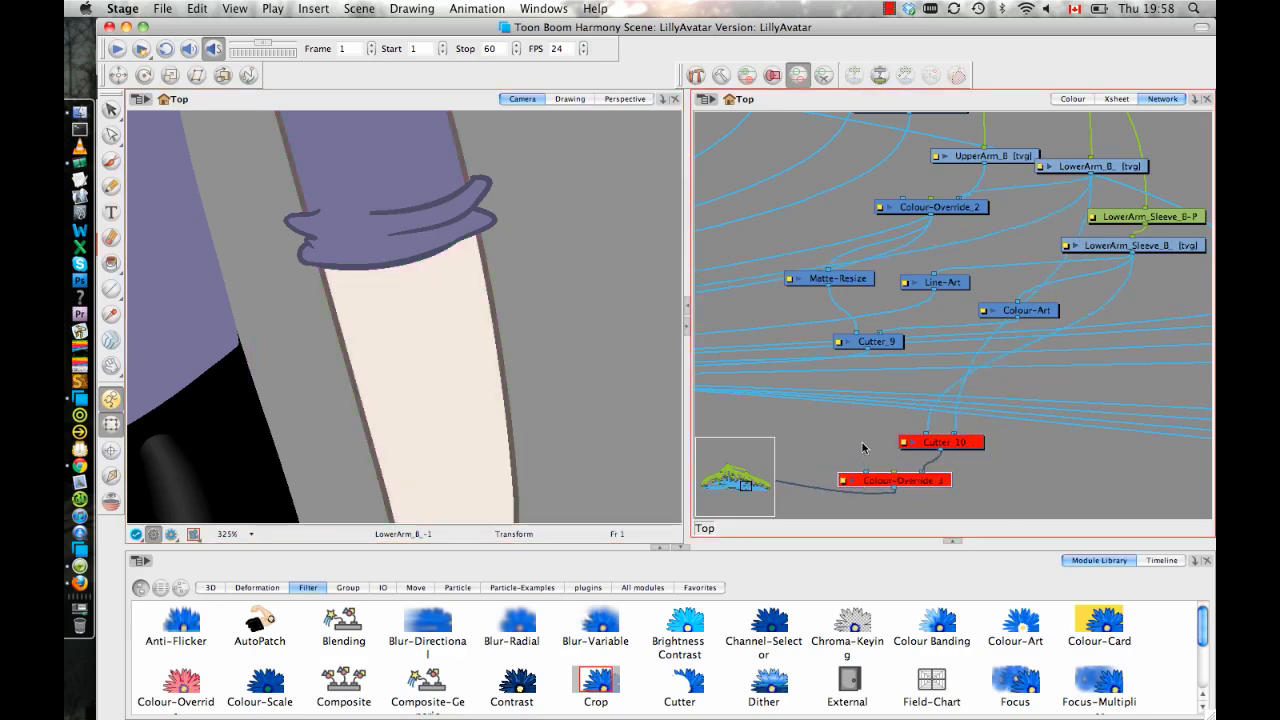
- Give Colour-Override_3 an override for the LillyAvatar palette's SkinOutline colour and close its properties
double_click(892, 480)
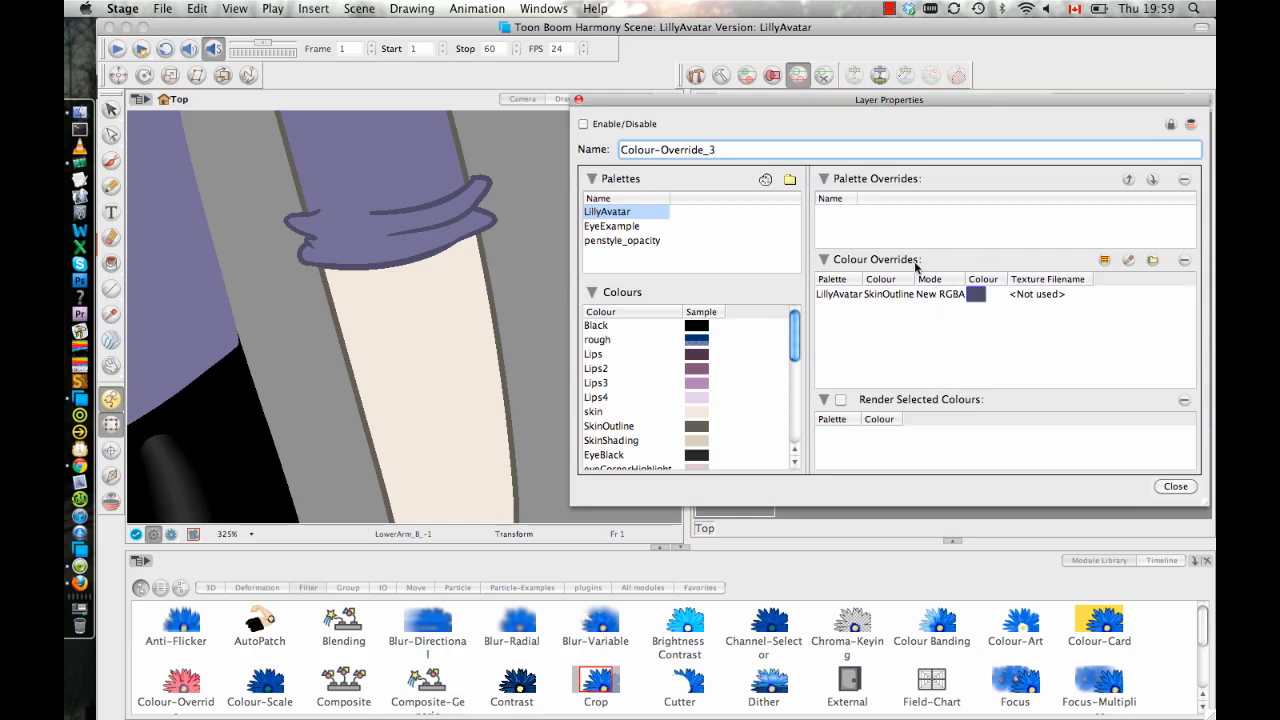
mouse_move(884, 326)
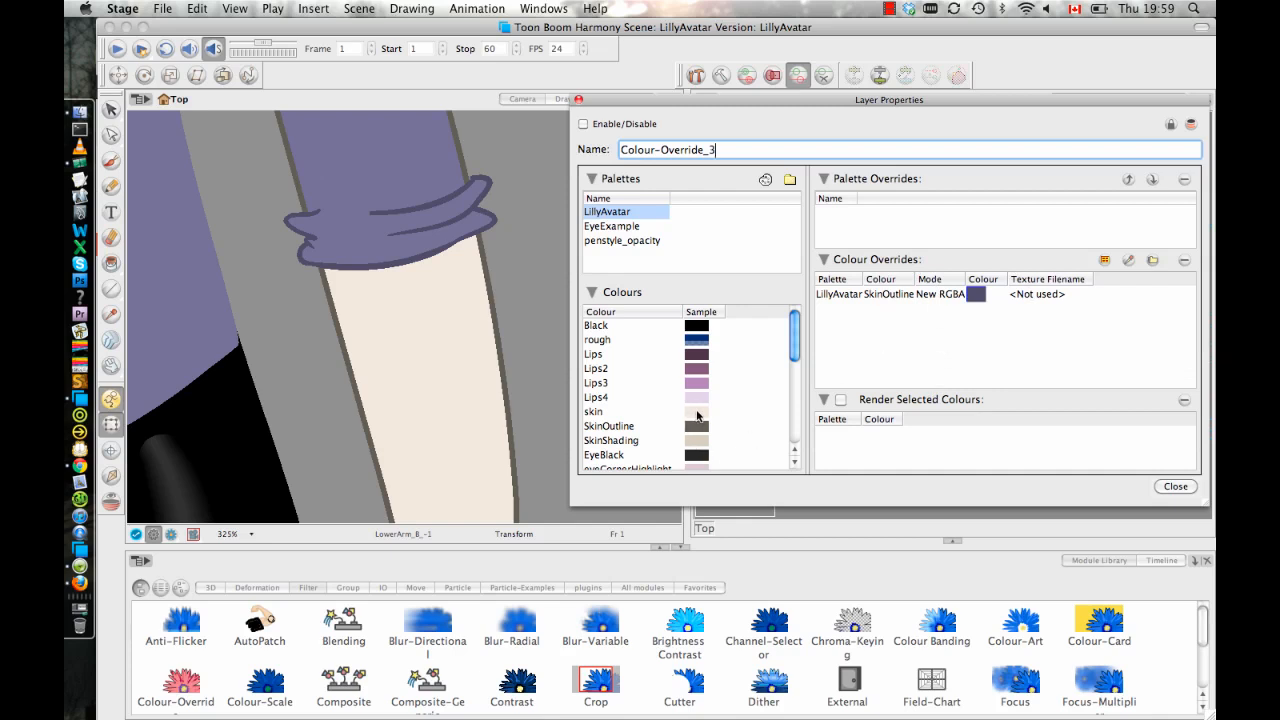
mouse_move(700, 510)
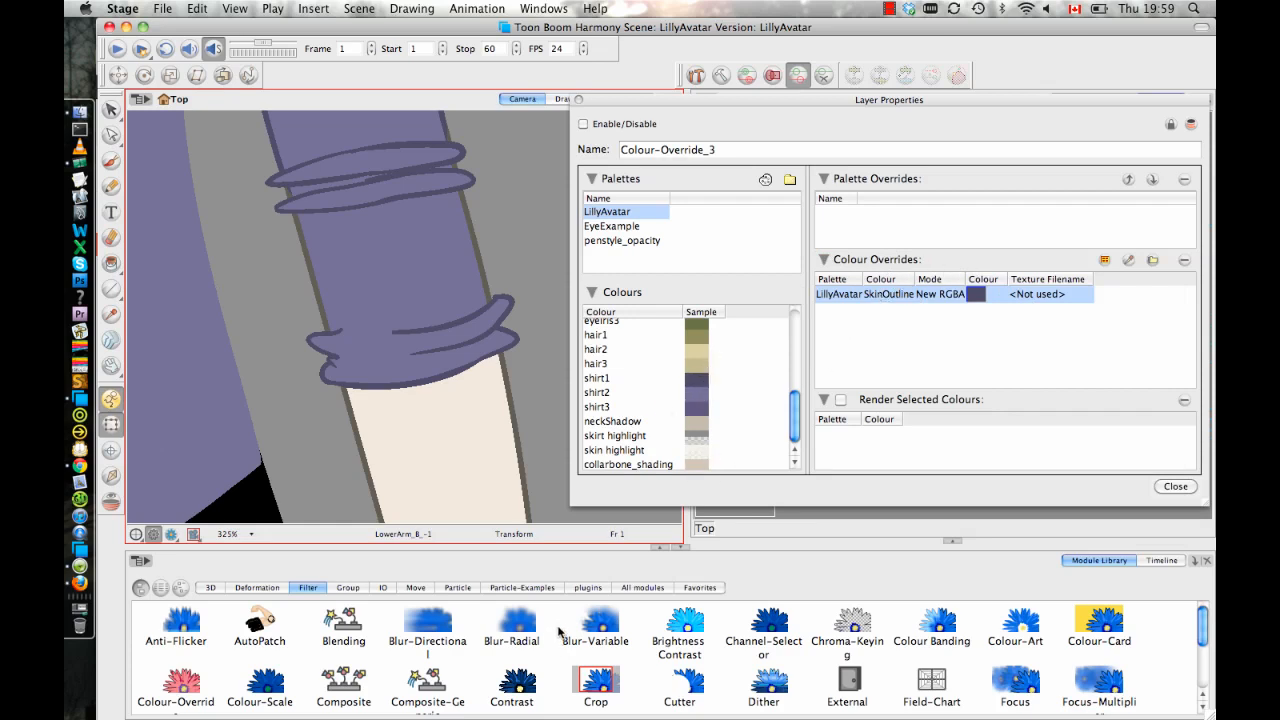
click(1176, 486)
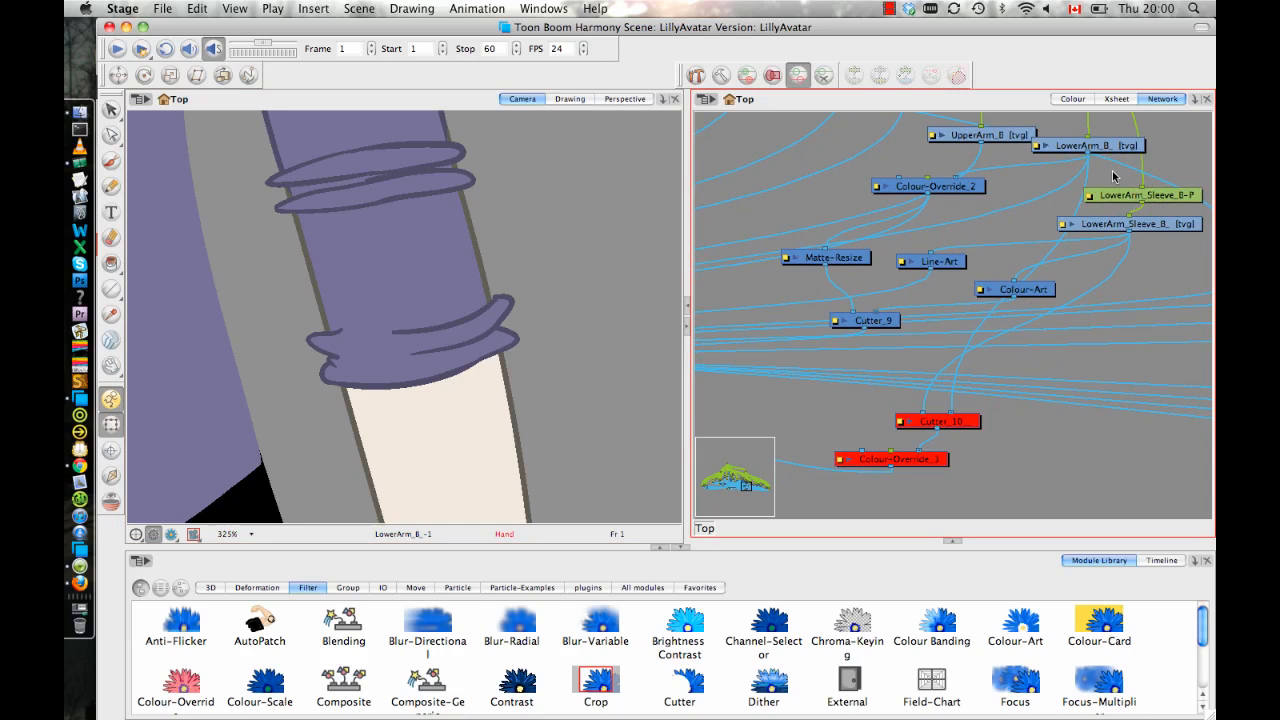
mouse_move(1092, 140)
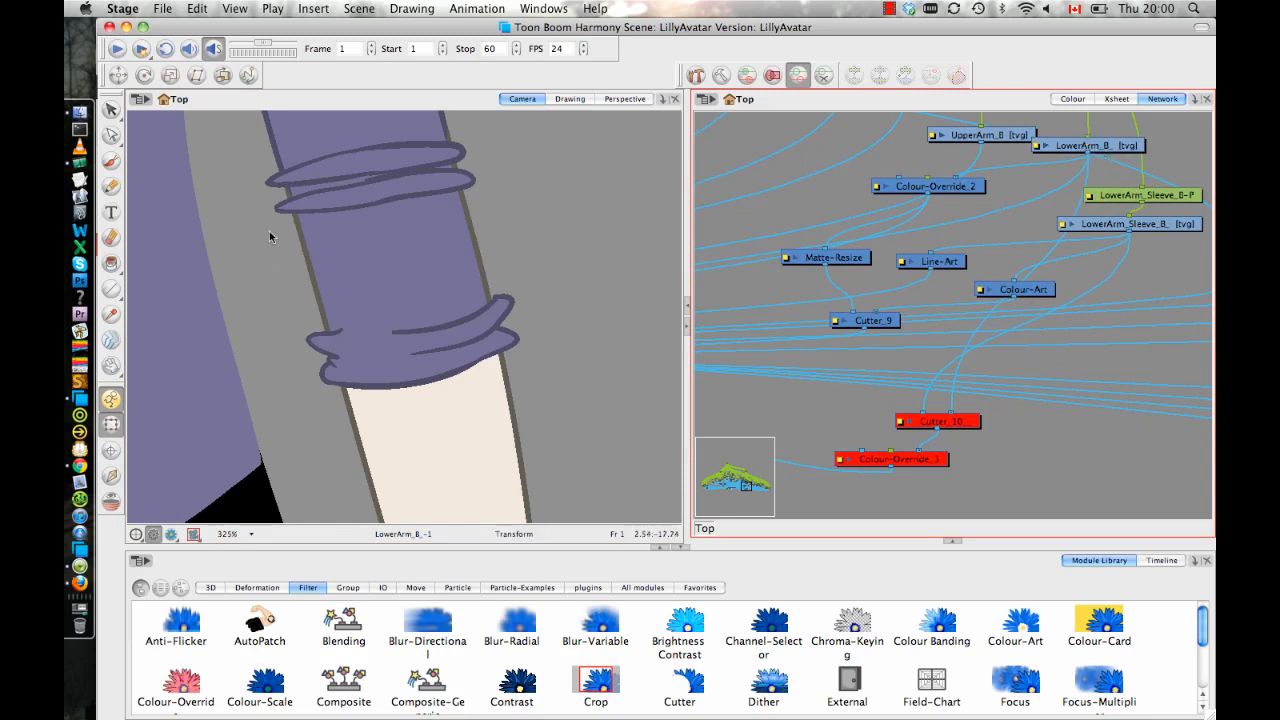
mouse_move(314, 304)
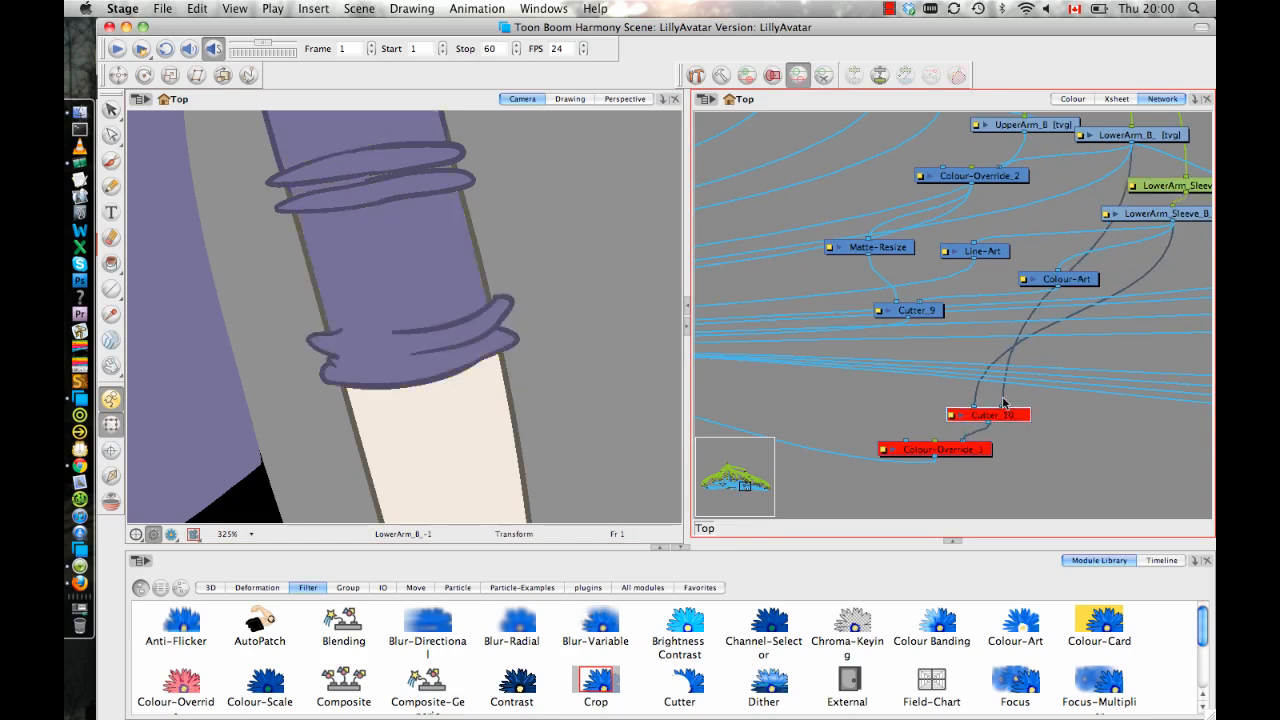
mouse_move(1000, 420)
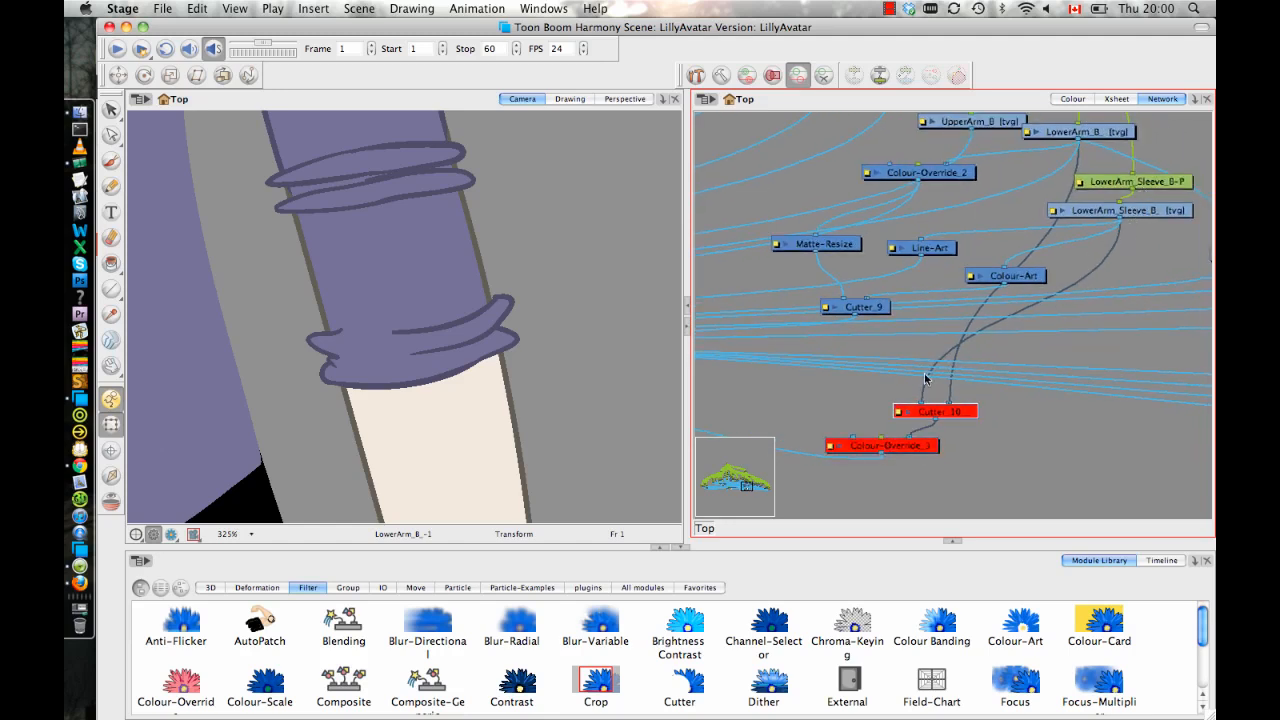
mouse_move(912, 404)
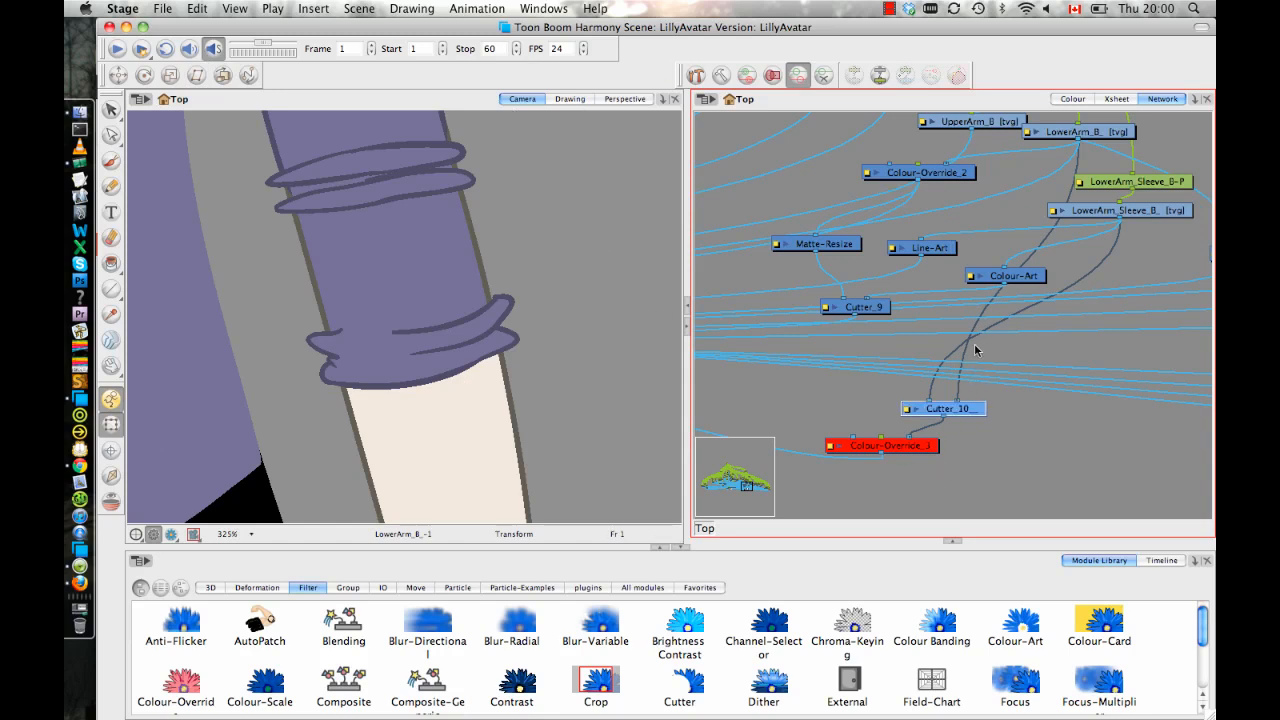
mouse_move(960, 448)
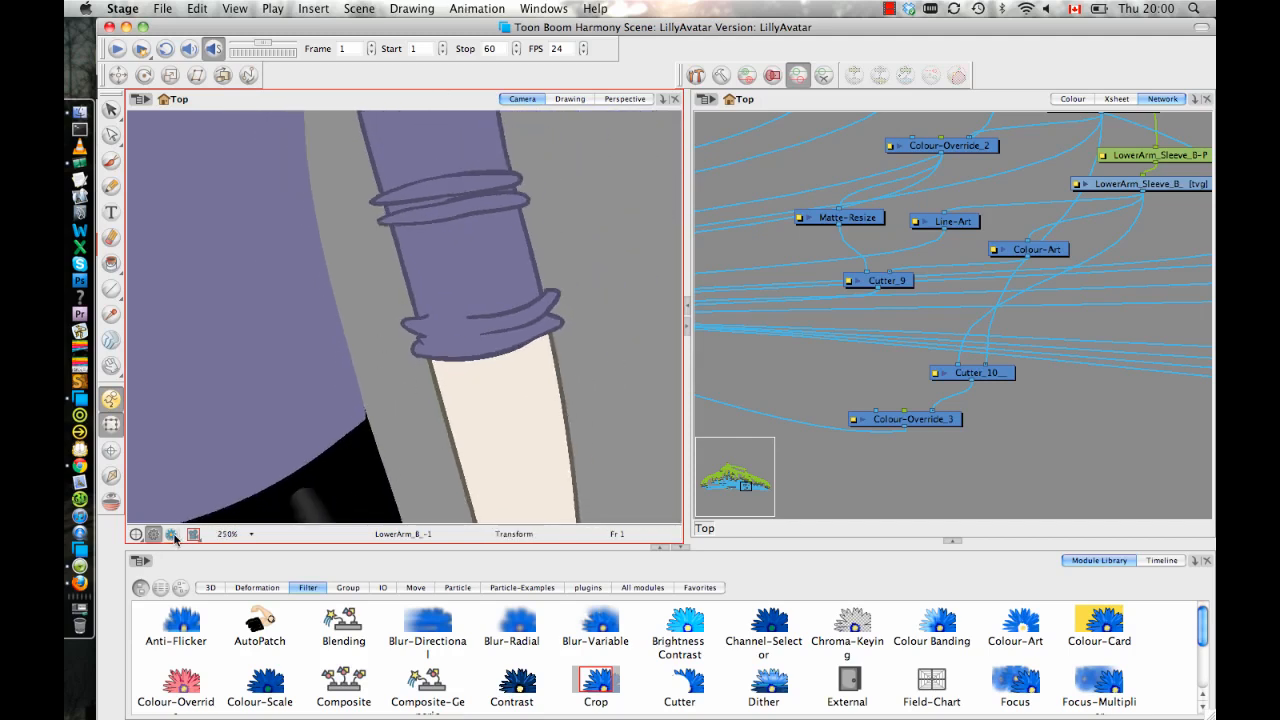
- Wire LowerArm_B and LowerArm_Sleeve_B into Cutter_10 and Colour-Override_3 and show the rendered preview
click(172, 532)
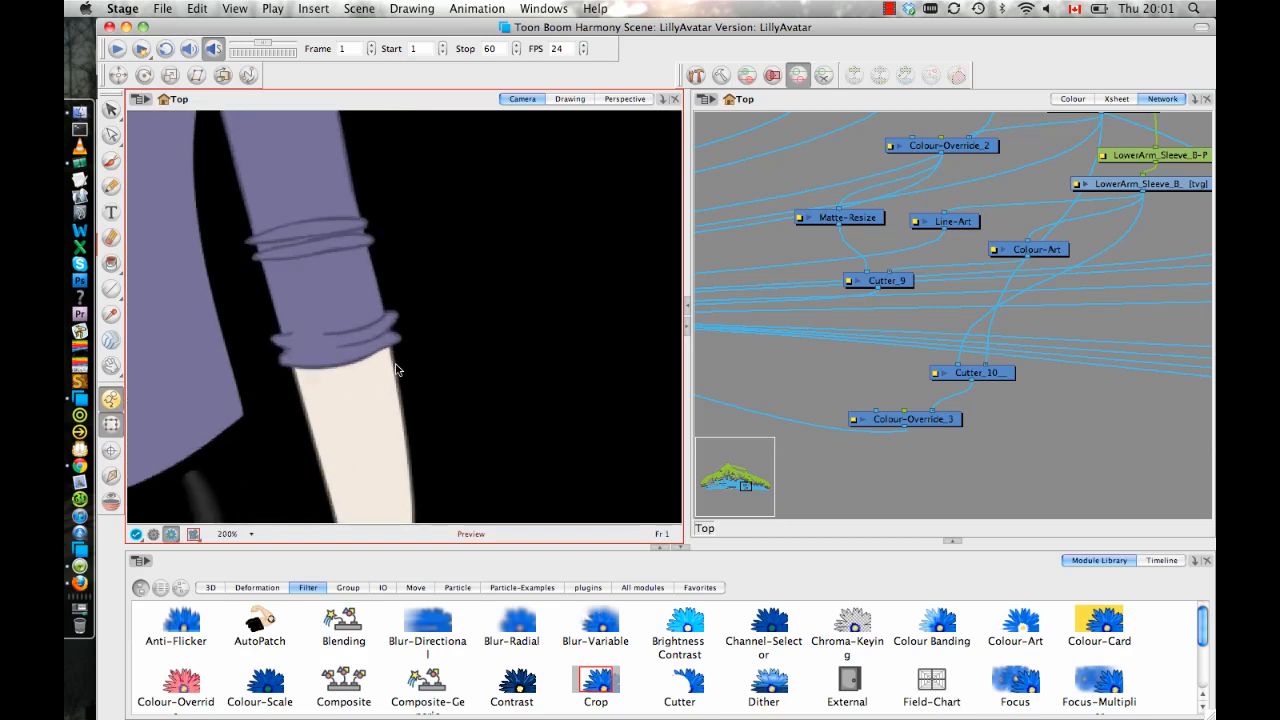
mouse_move(276, 352)
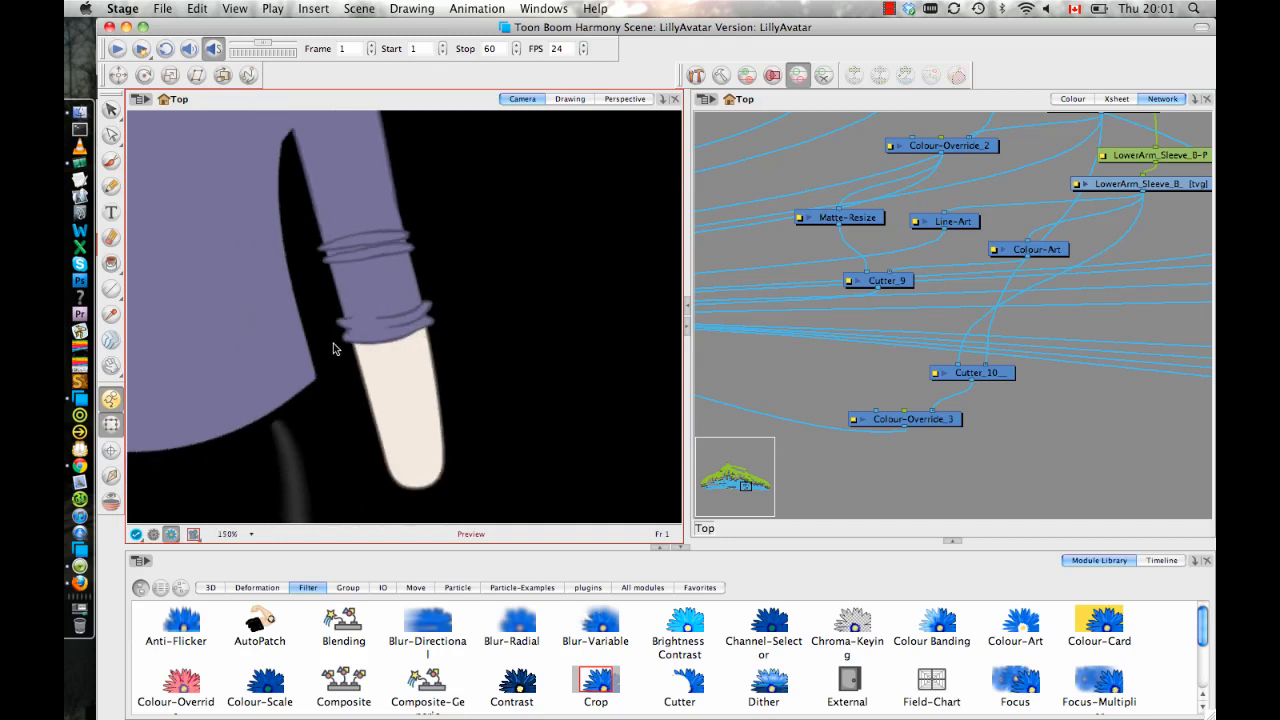
- Check in Render Preview that the sleeve now trims the lower arm cleanly
click(568, 98)
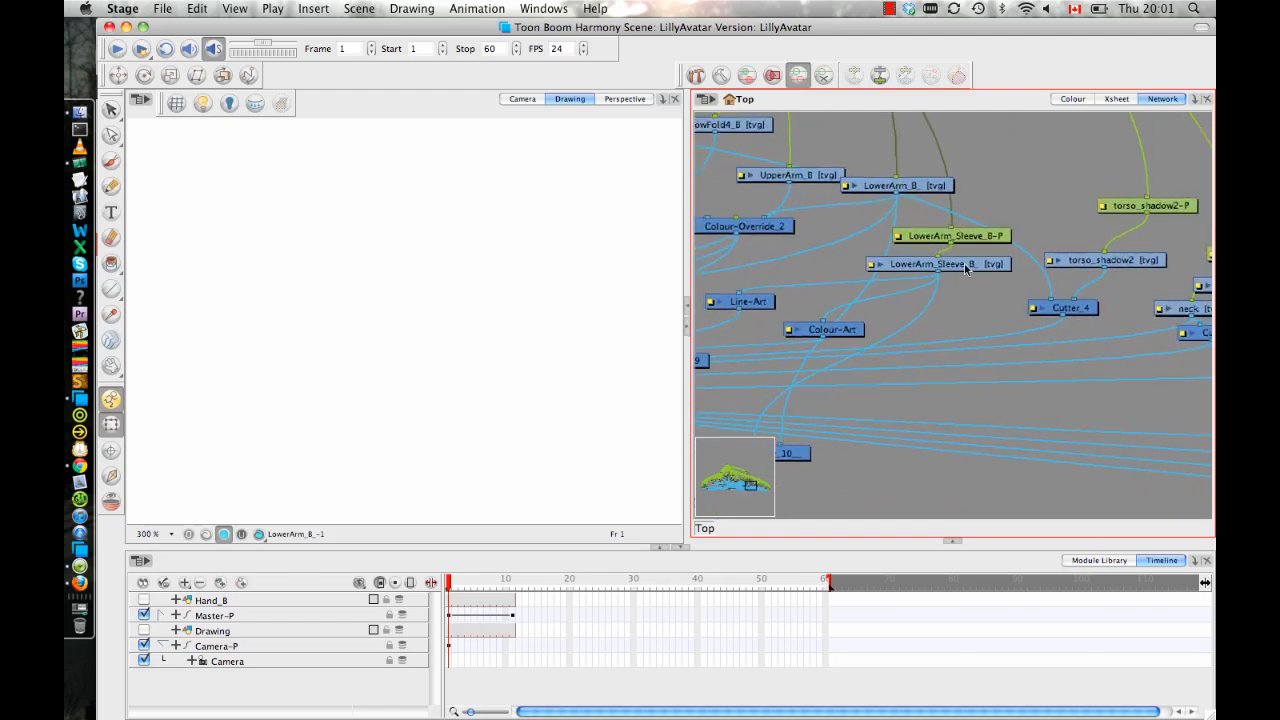
- Duplicate the LowerArm_Sleeve_B drawing so a second sleeve drawing sits at frame 2
click(938, 264)
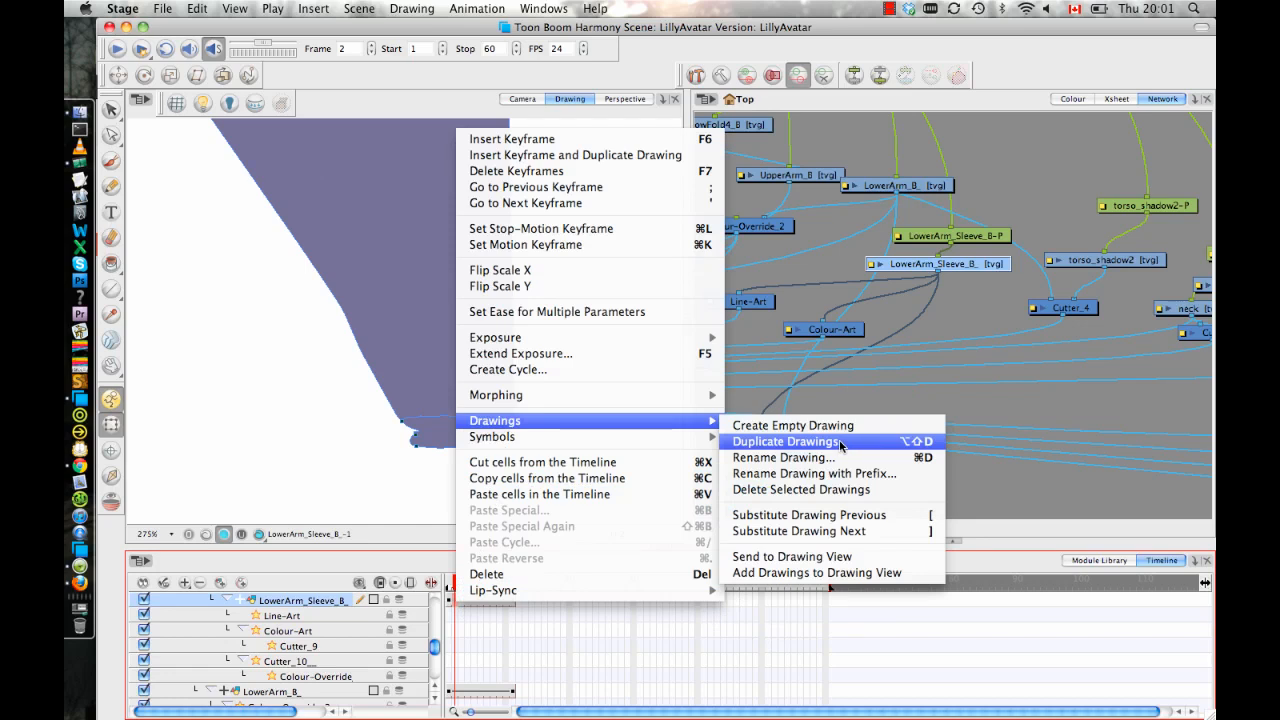
click(784, 442)
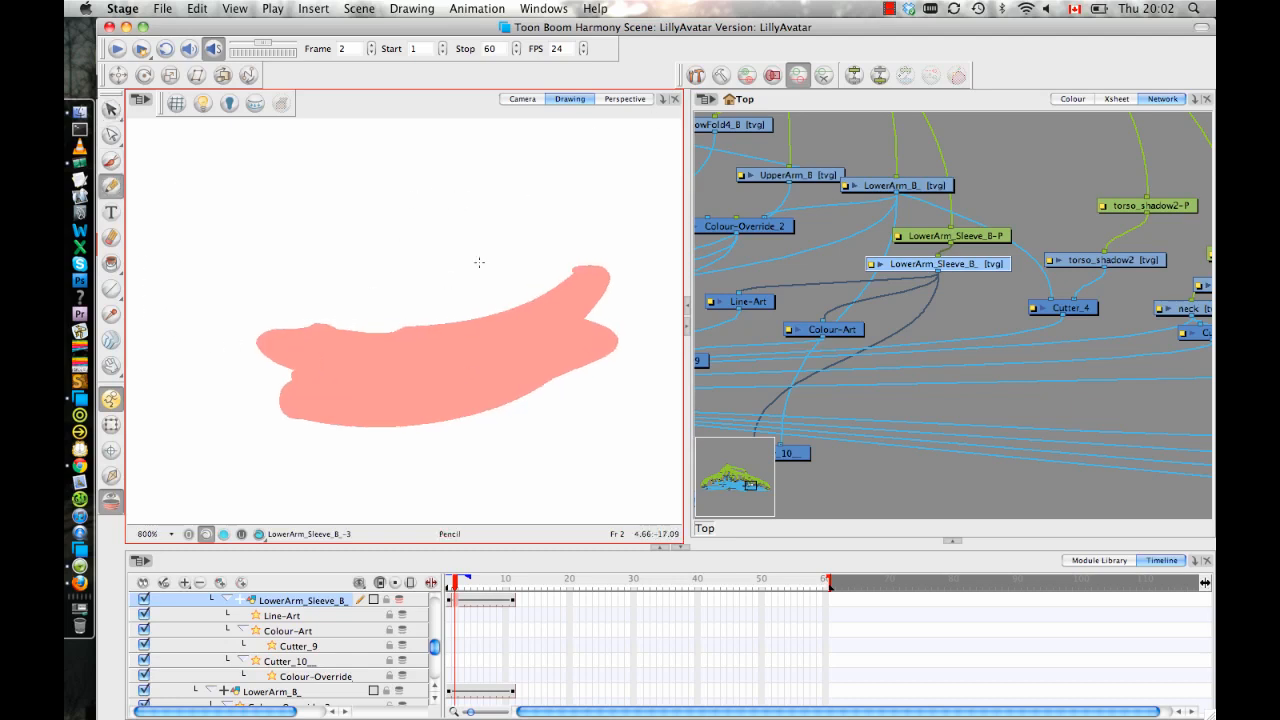
- Draw a Pencil stroke in shirt colour closing the sleeve outline's open top-right edge
click(1072, 98)
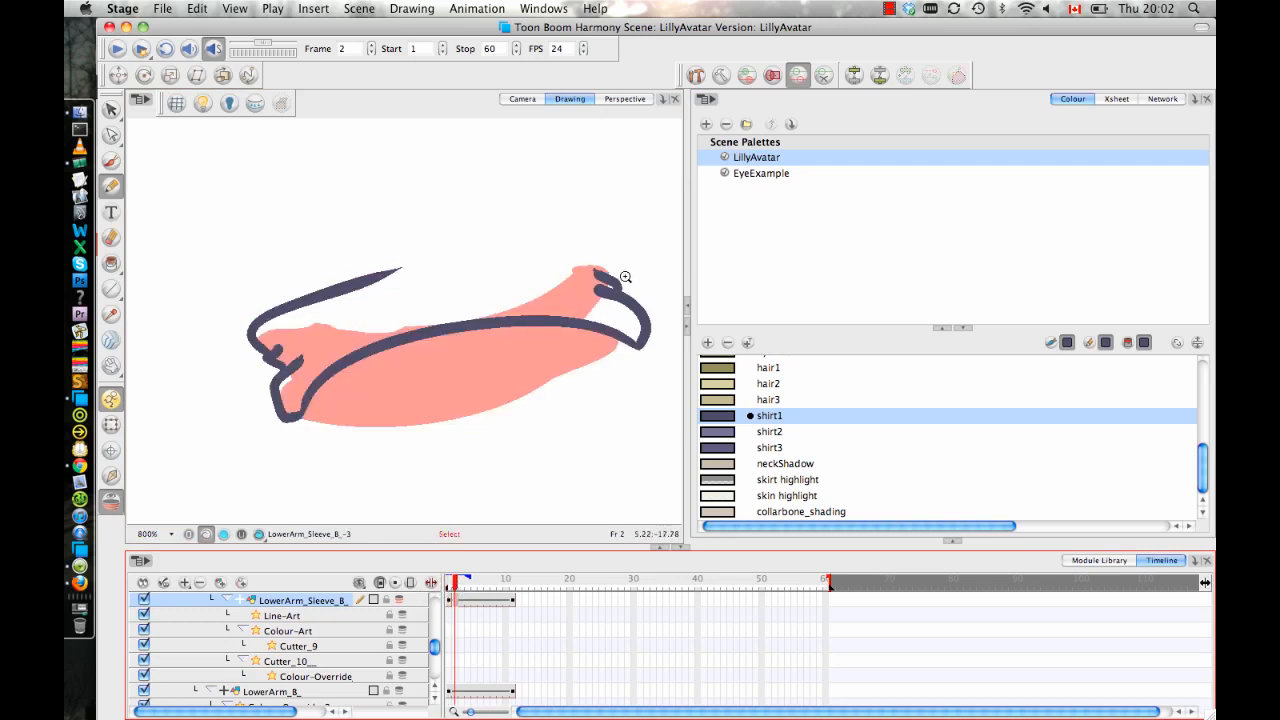
drag(600, 280, 536, 238)
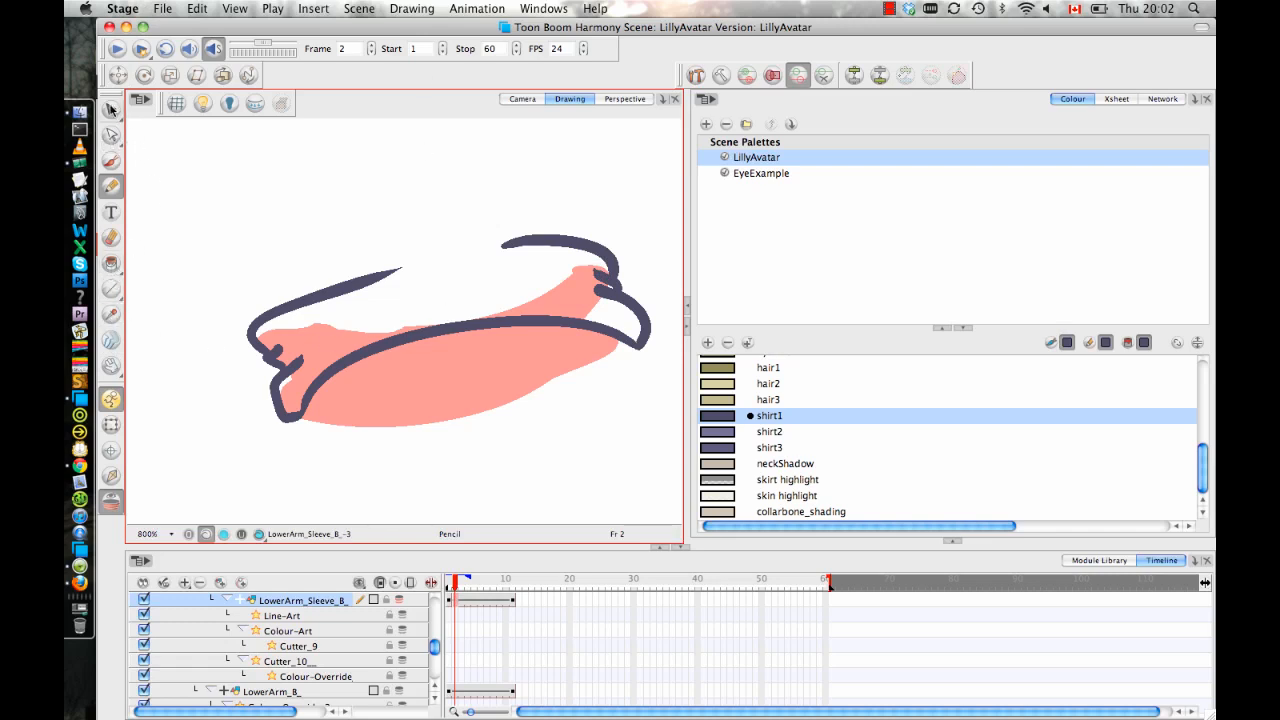
mouse_move(216, 232)
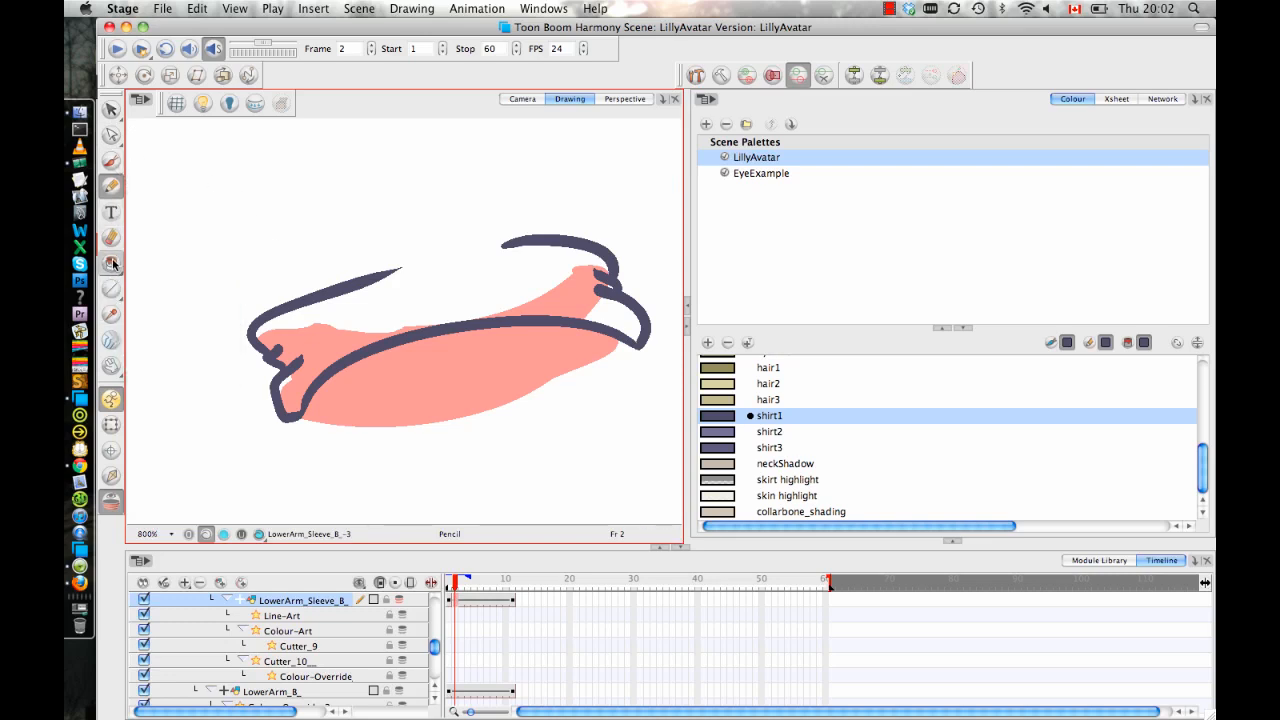
- Leave the Pencil for the Select tool, with the frame-2 sleeve filled in solid shirt purple
click(110, 110)
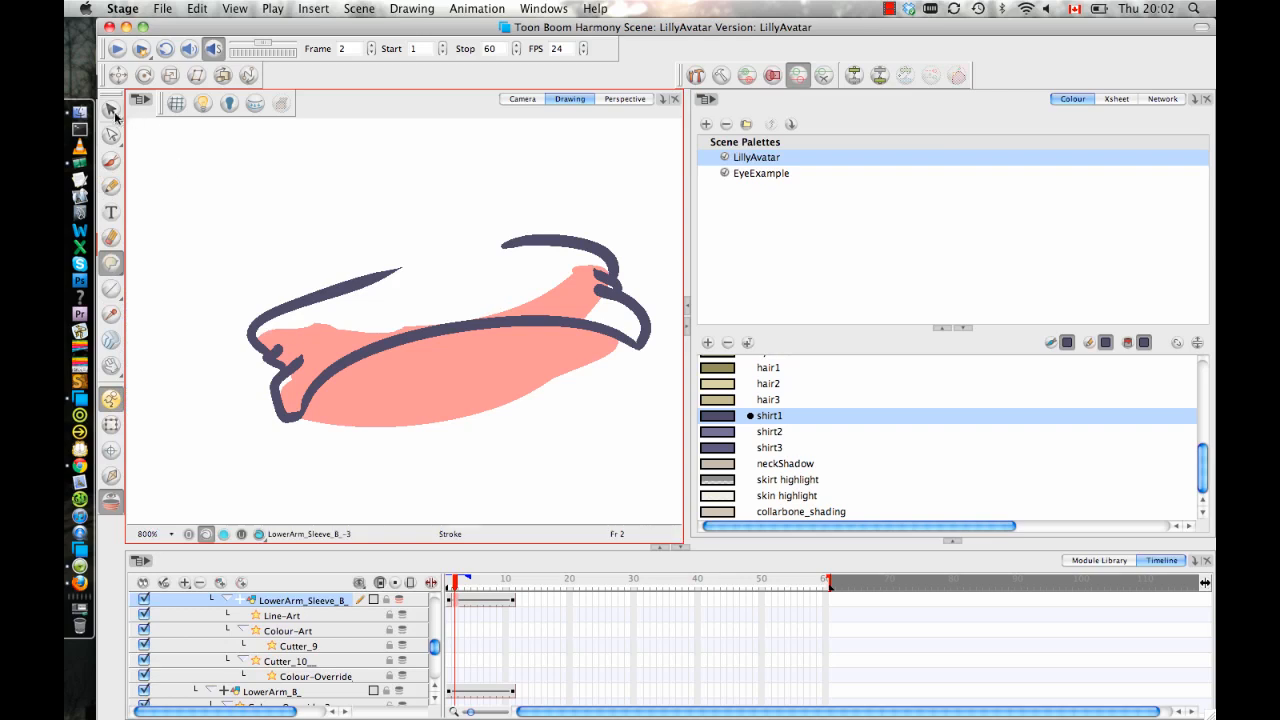
click(110, 110)
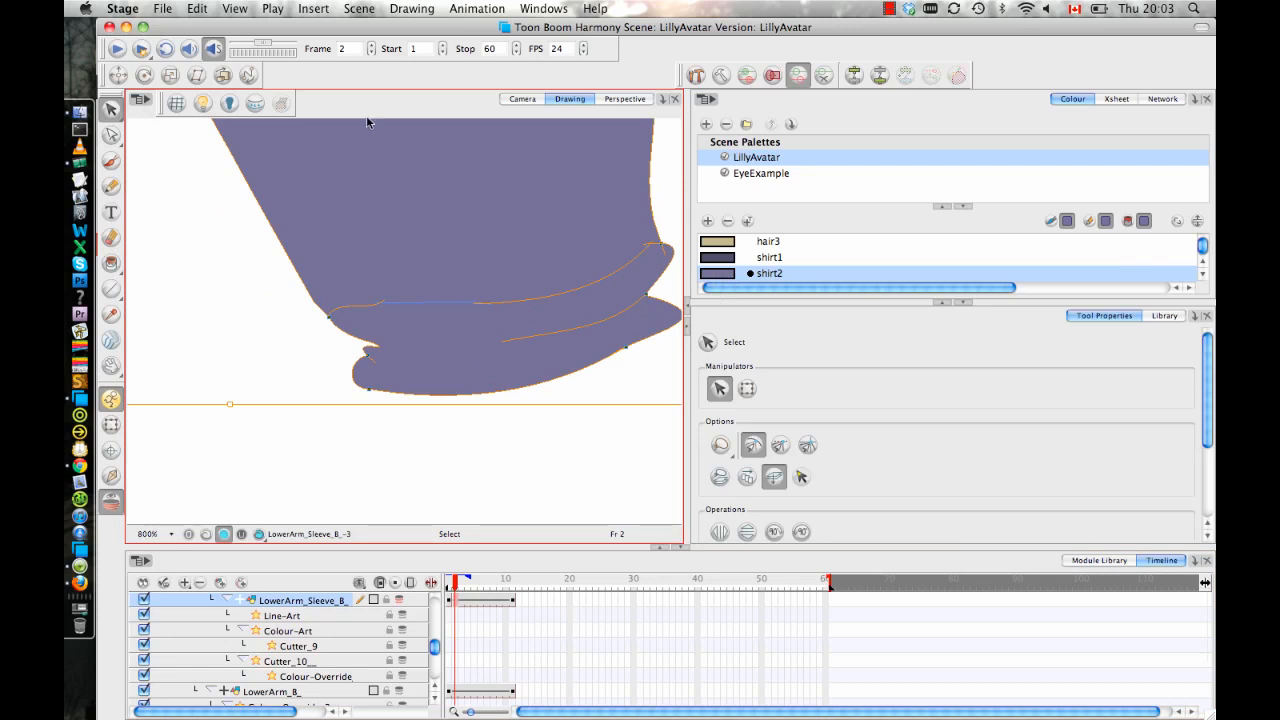
mouse_move(264, 392)
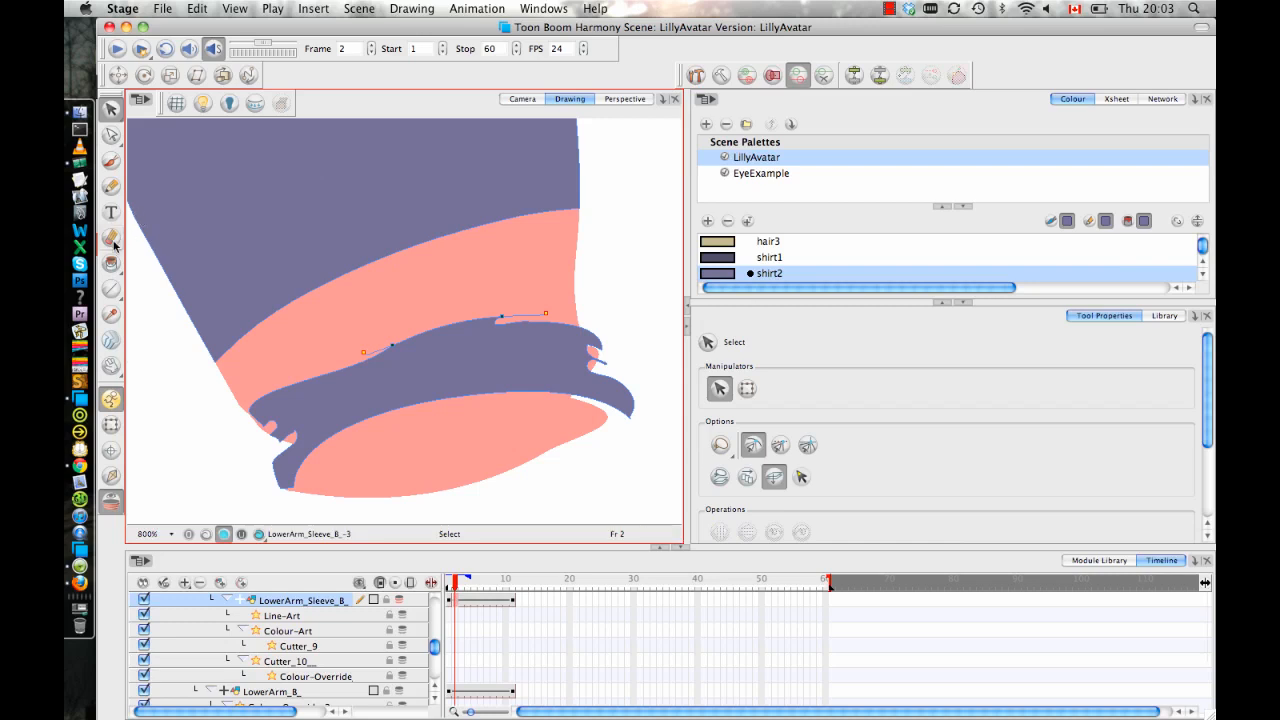
click(110, 244)
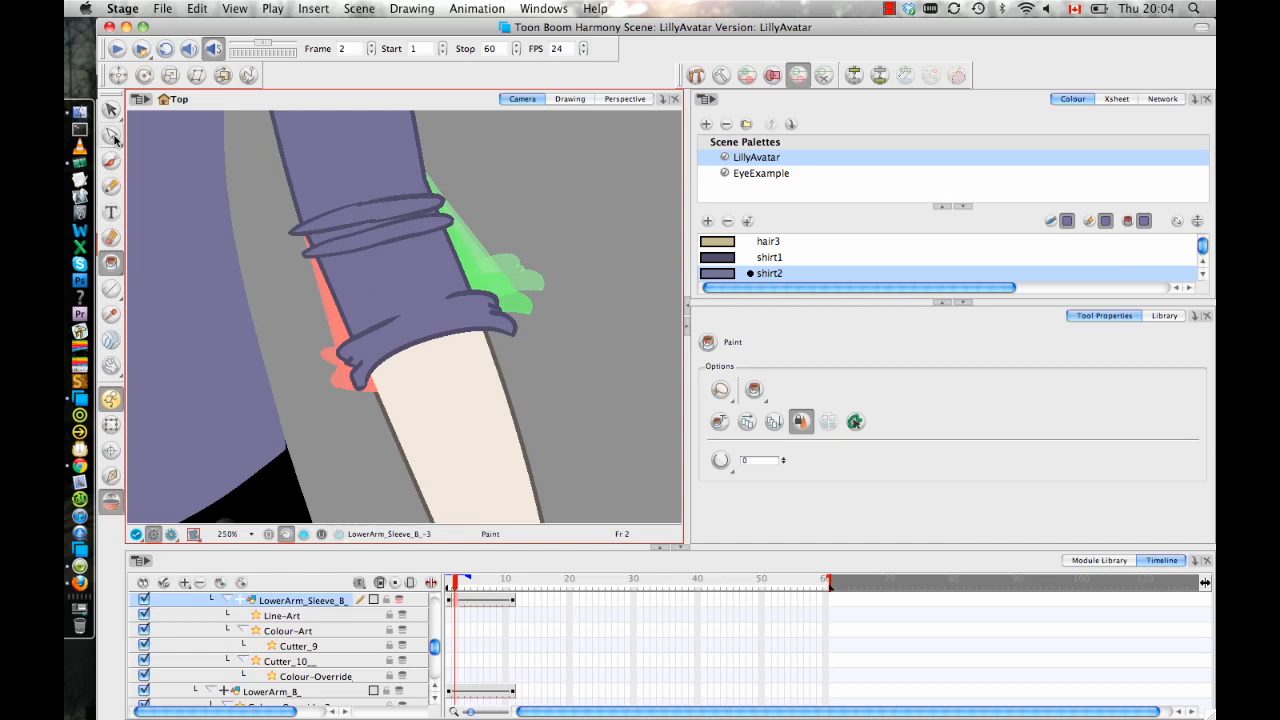
- Move and rotate the sleeve cuff so its bands wrap the forearm without green patches showing
click(112, 136)
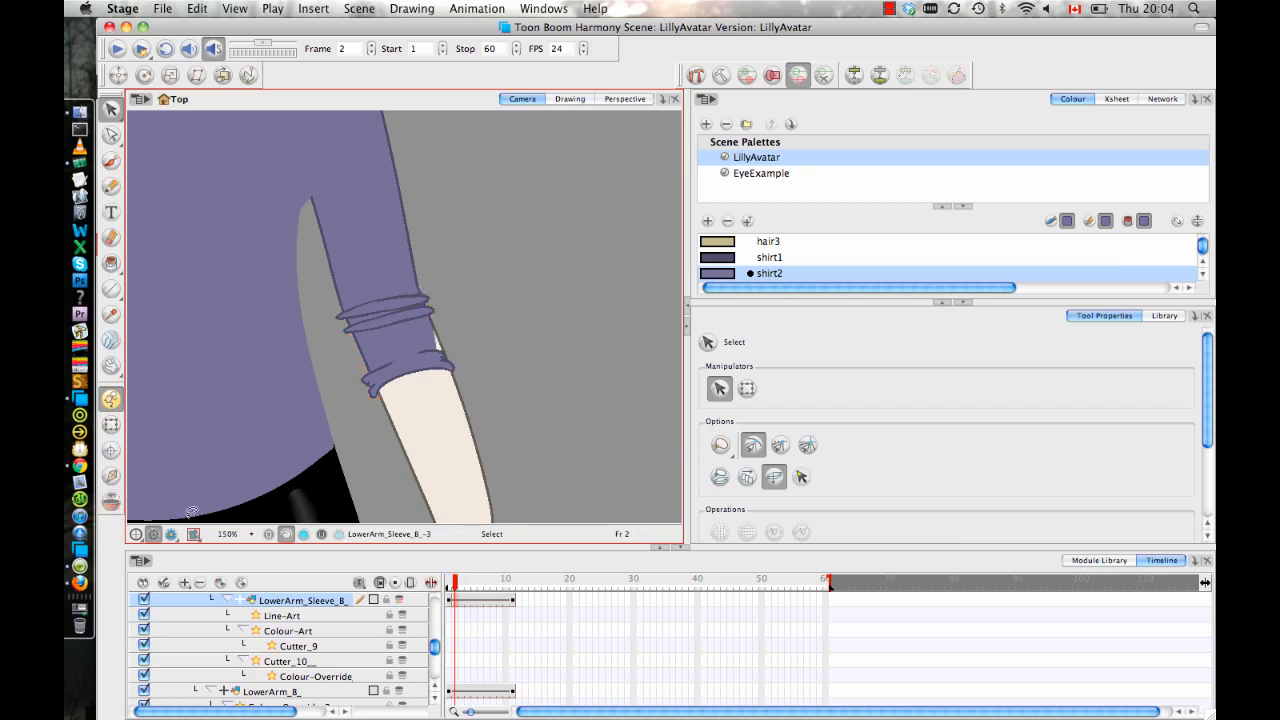
mouse_move(596, 356)
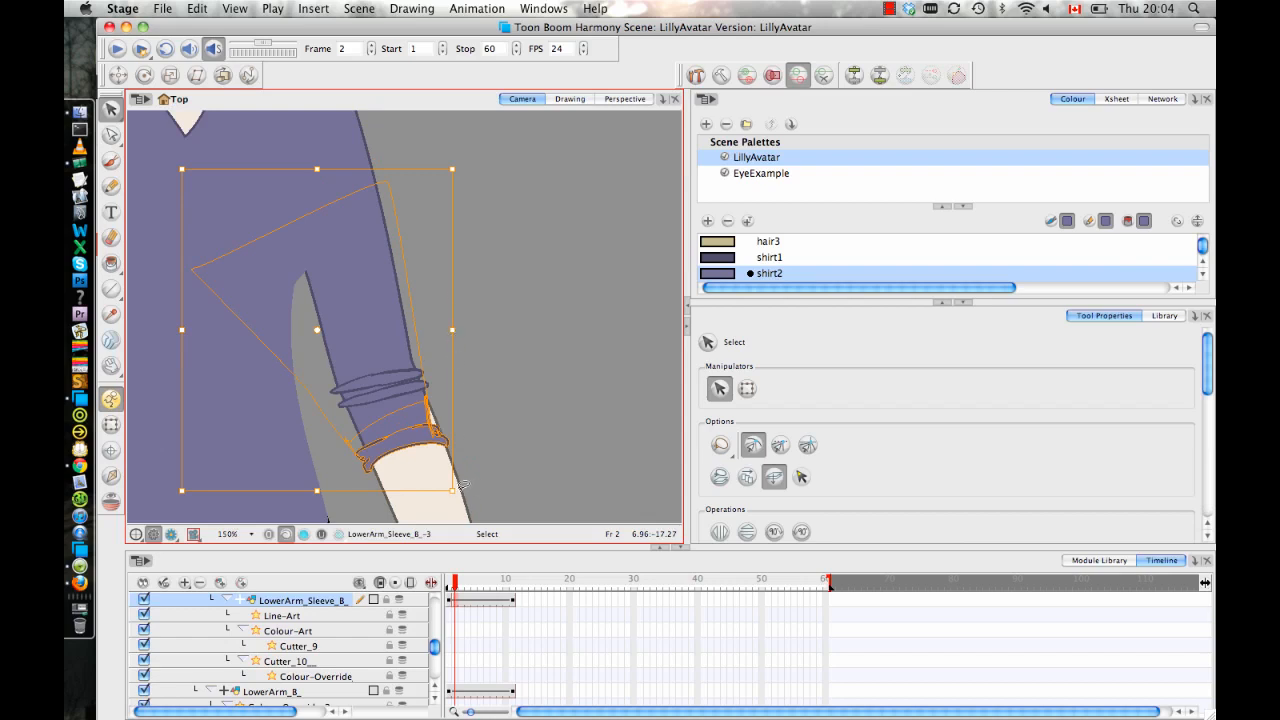
drag(452, 486, 452, 520)
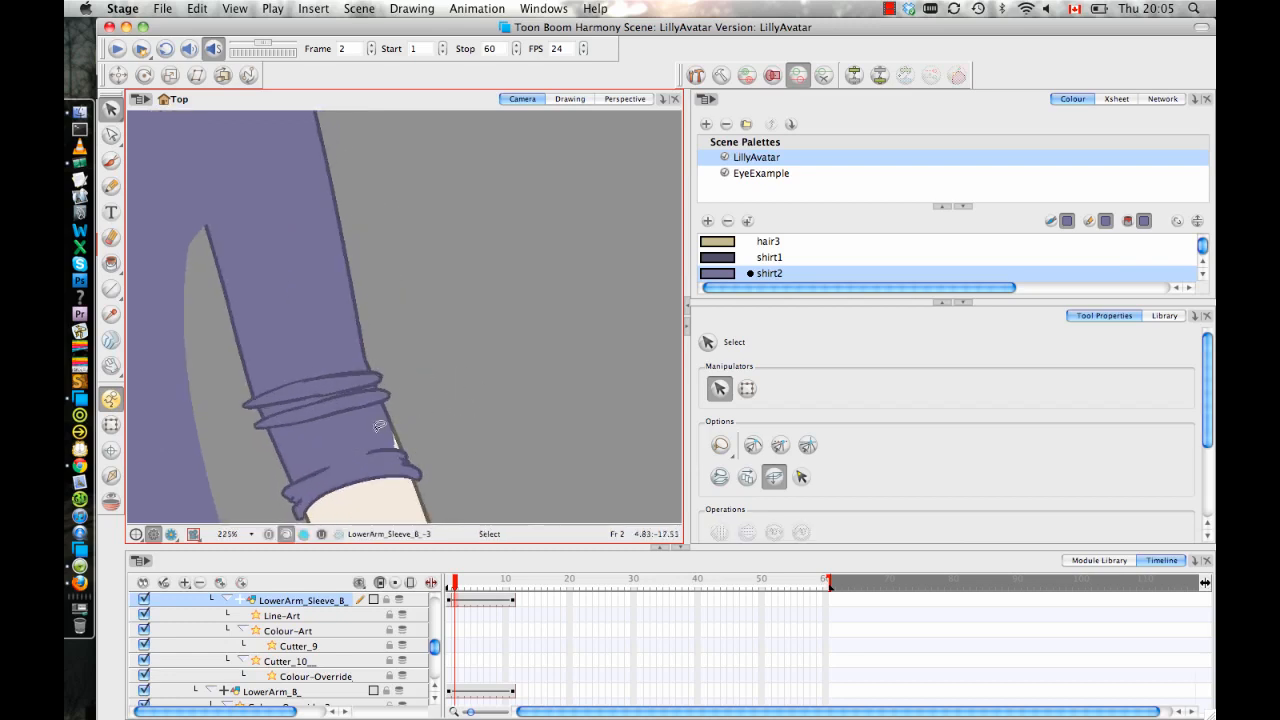
- Bring up the frame-1 sleeve cuff in camera view, ready to transform over the forearm
click(570, 98)
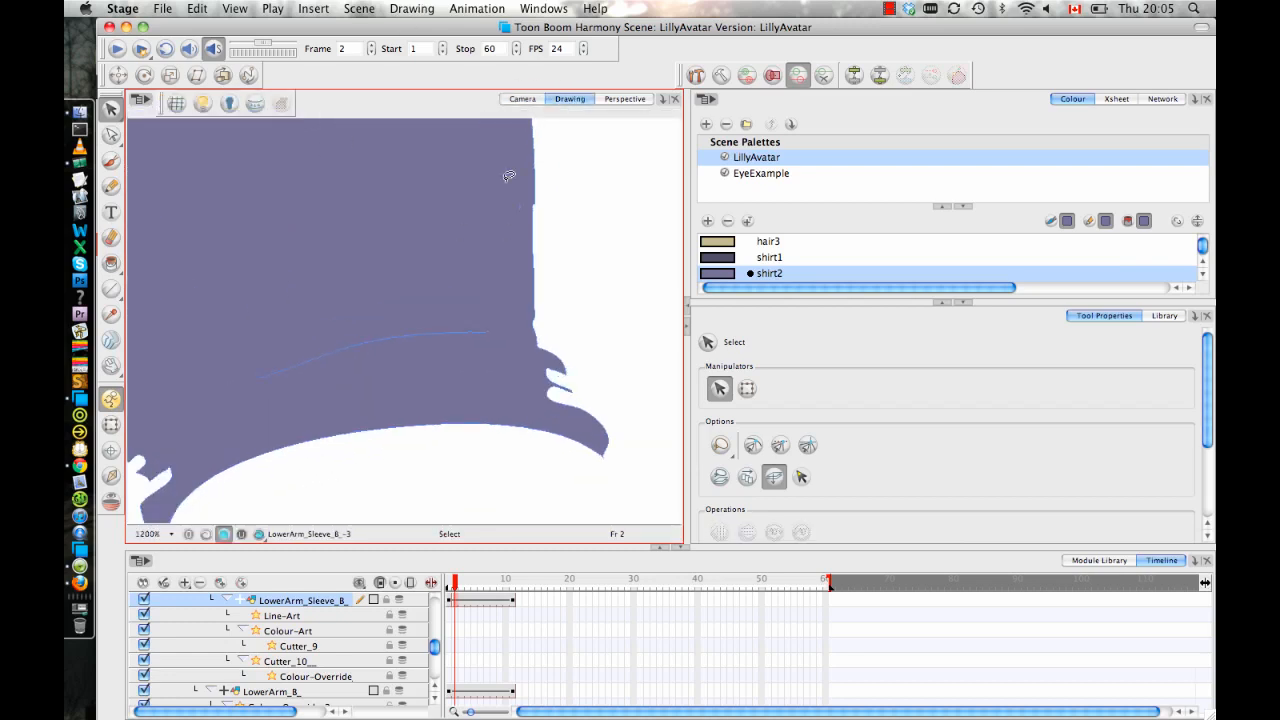
click(110, 400)
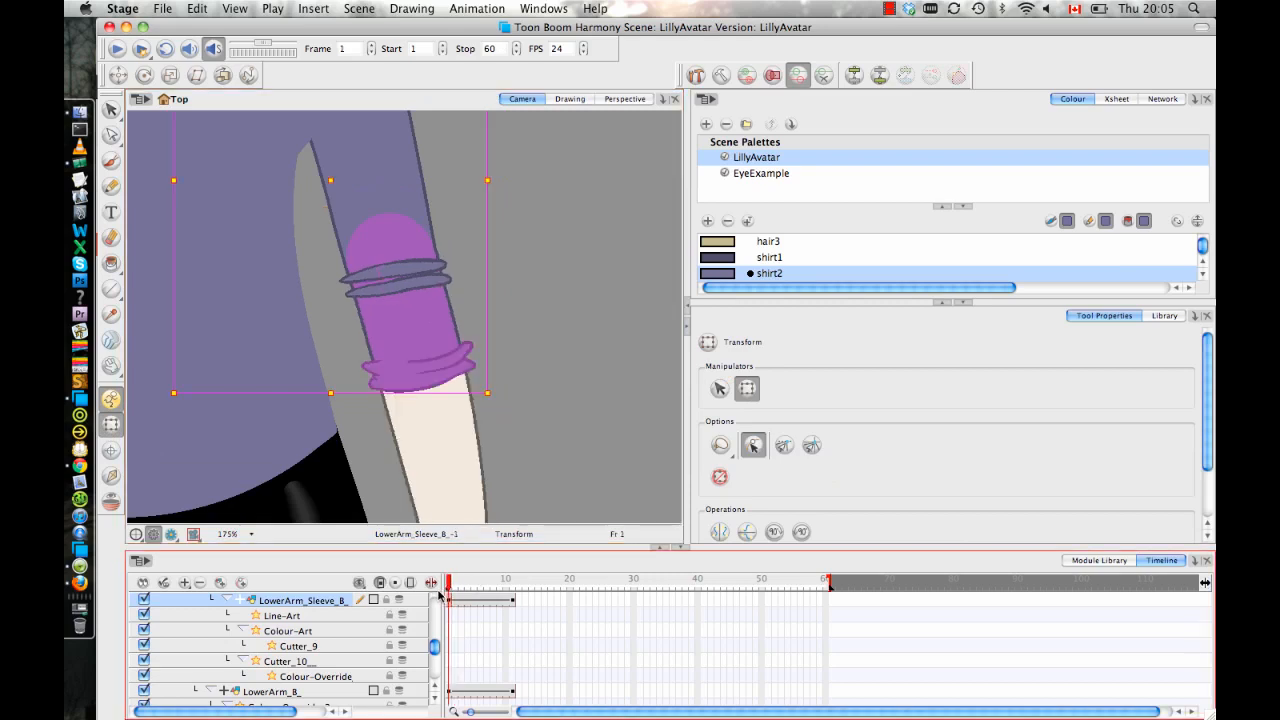
- Back on frame 2, nudge the sleeve drawing up the forearm until it sits snugly on the lower arm
click(456, 598)
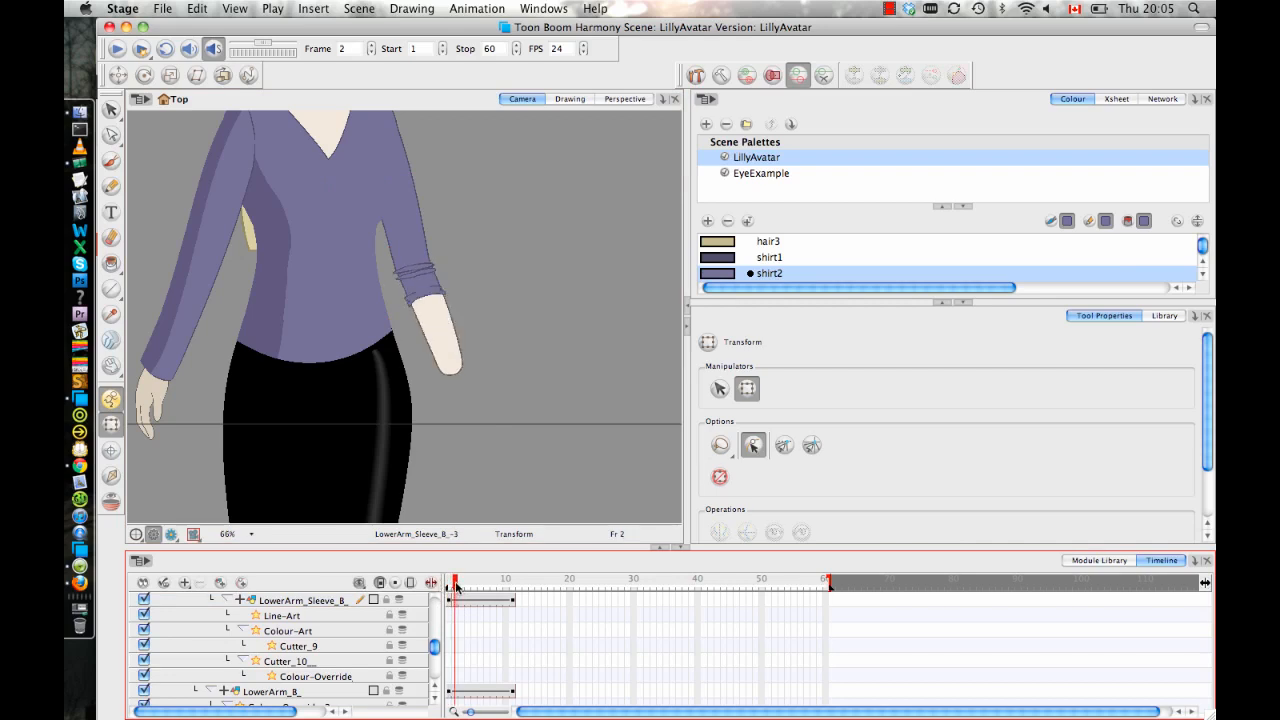
click(528, 590)
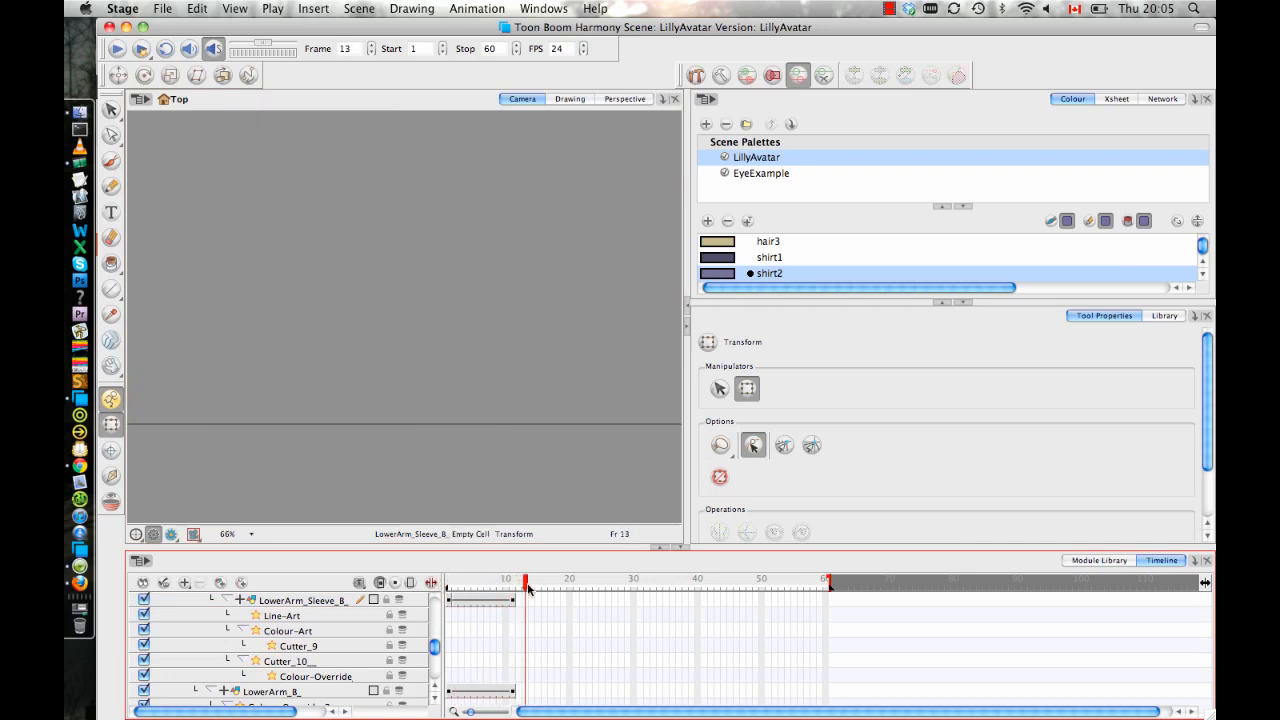
click(508, 578)
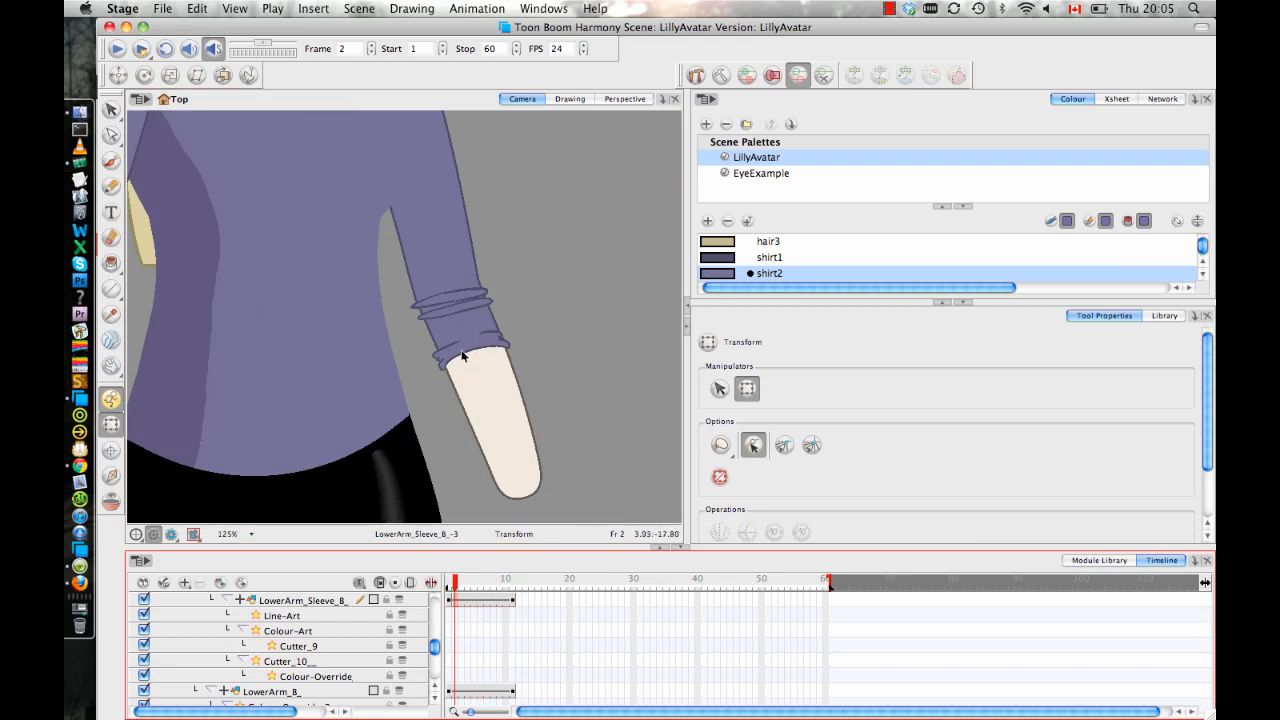
drag(464, 356, 502, 400)
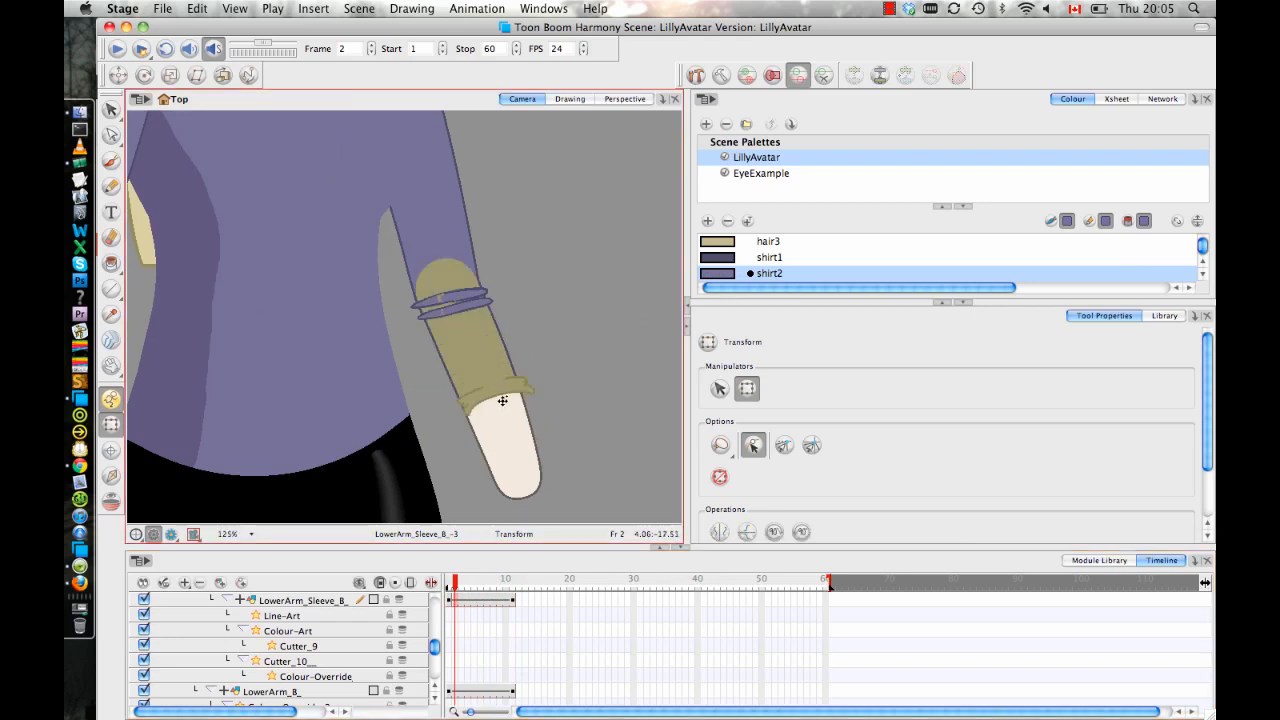
drag(502, 400, 480, 364)
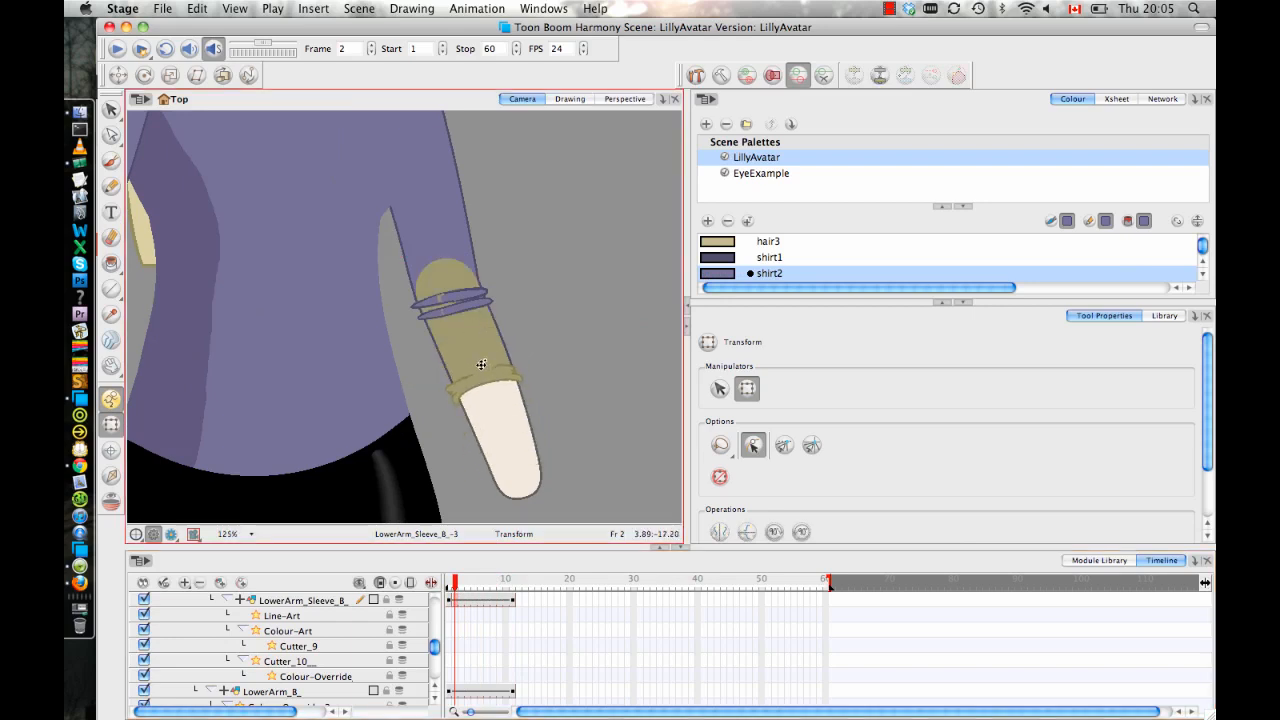